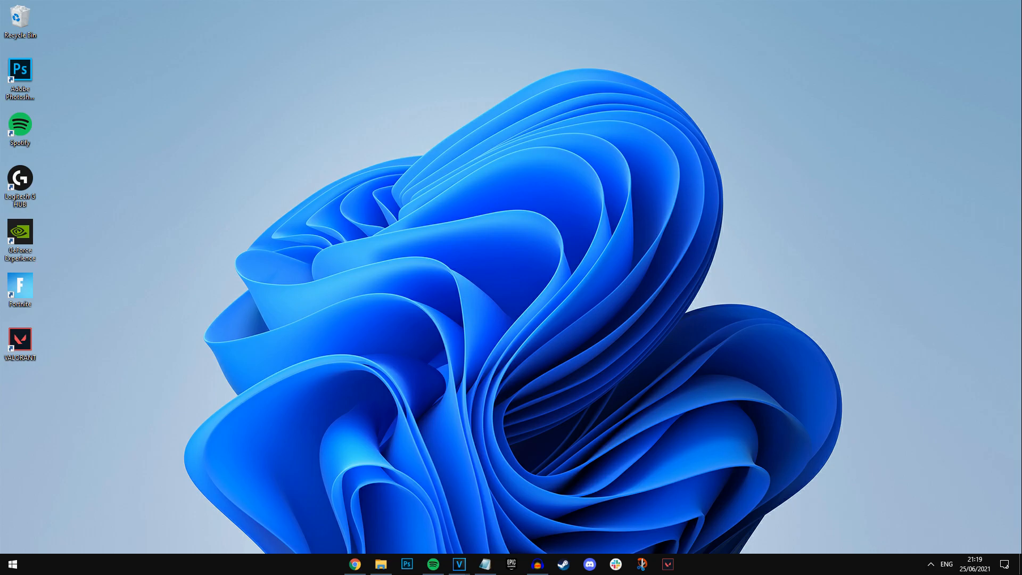
mouse_move(421, 173)
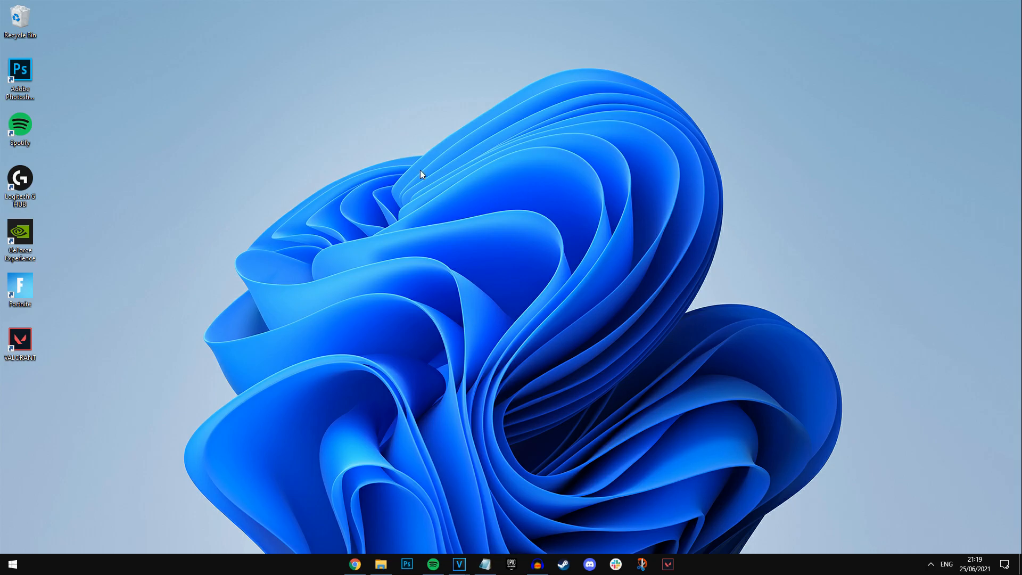
mouse_move(356, 200)
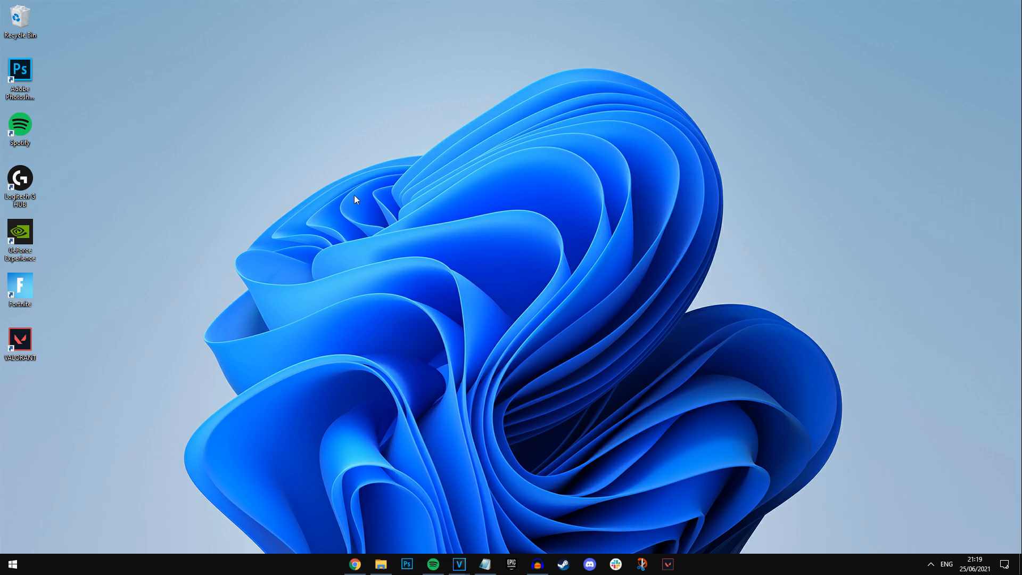
mouse_move(11, 563)
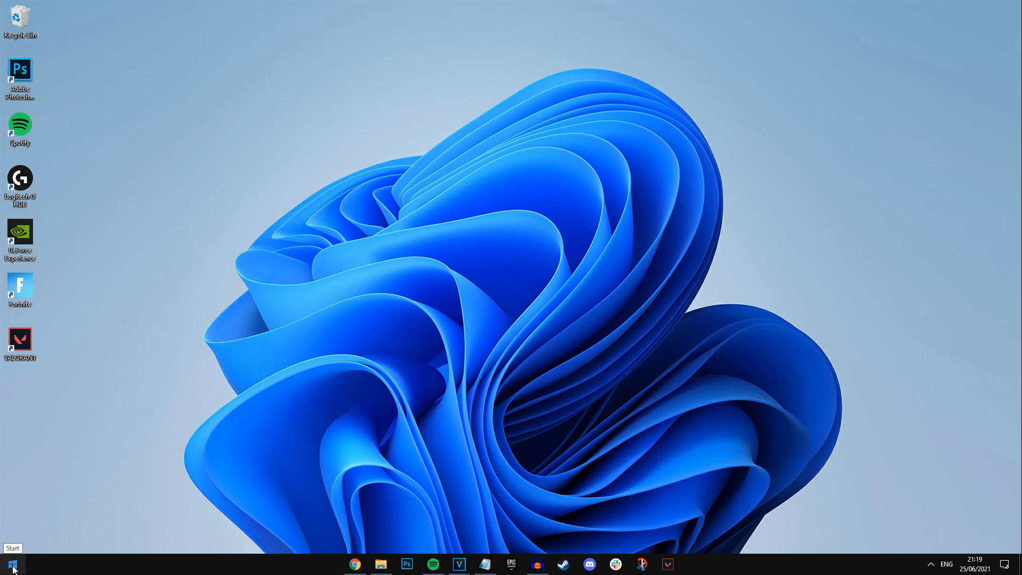
Step: Launch the Settings app from the Start menu
left_click(11, 563)
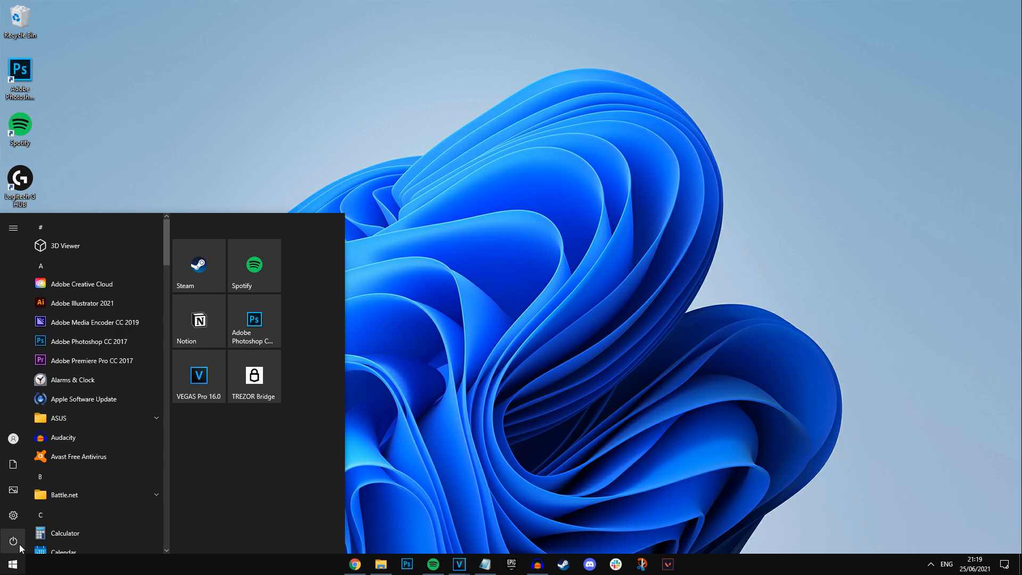
left_click(13, 515)
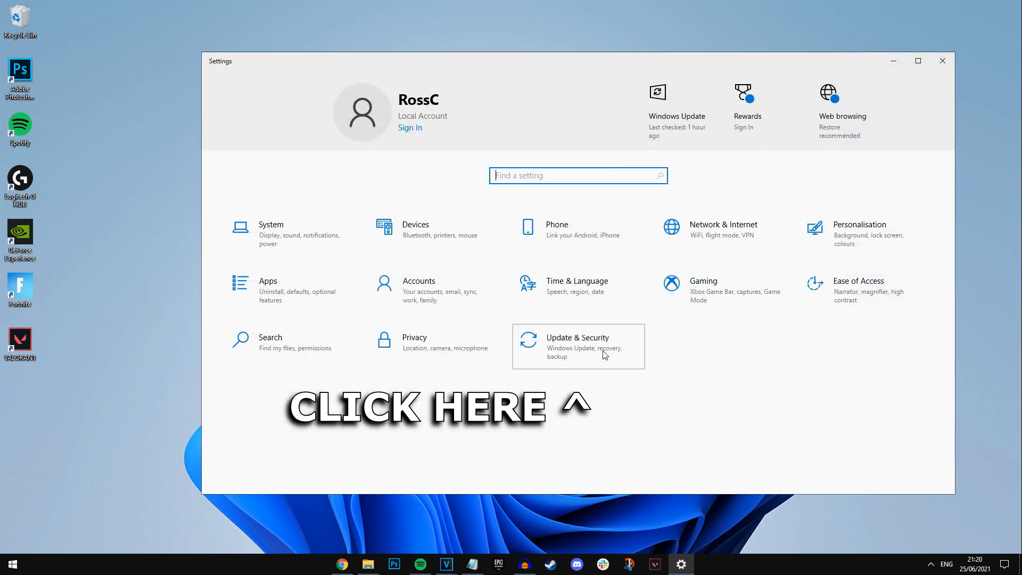
Step: Reach the About page via Update & Security and highlight the Windows 10 Pro edition
left_click(577, 346)
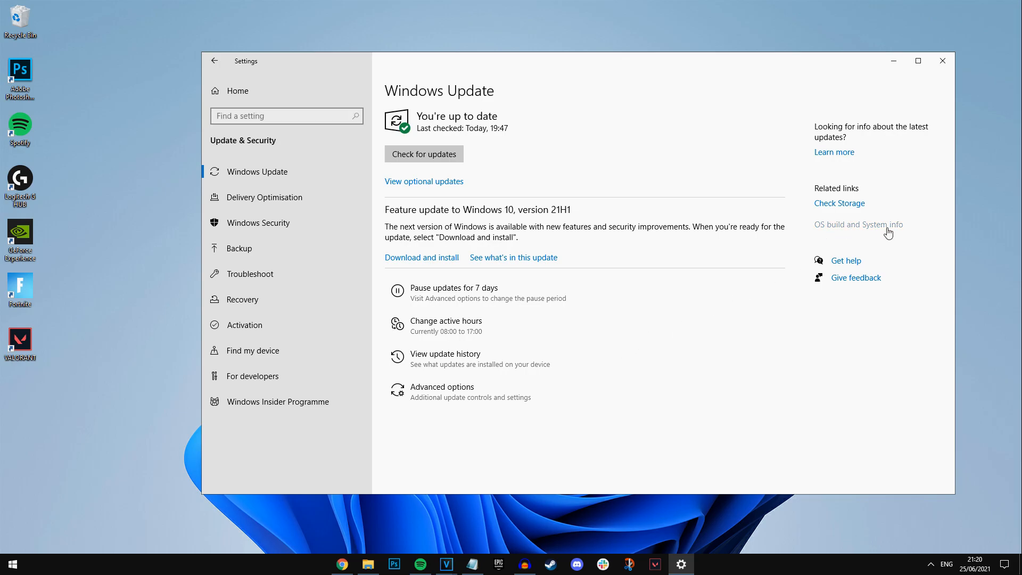
left_click(858, 224)
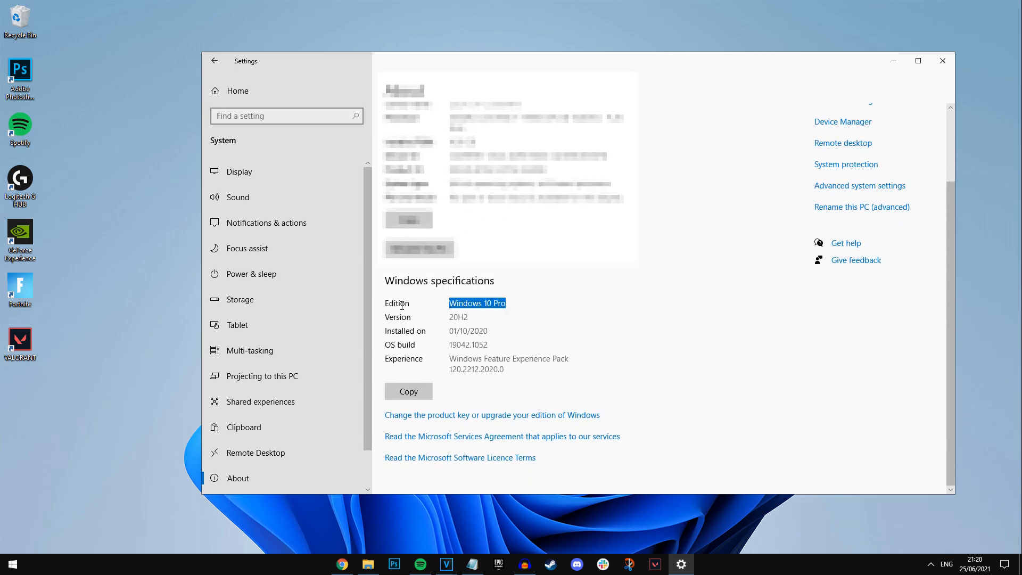
left_click(397, 316)
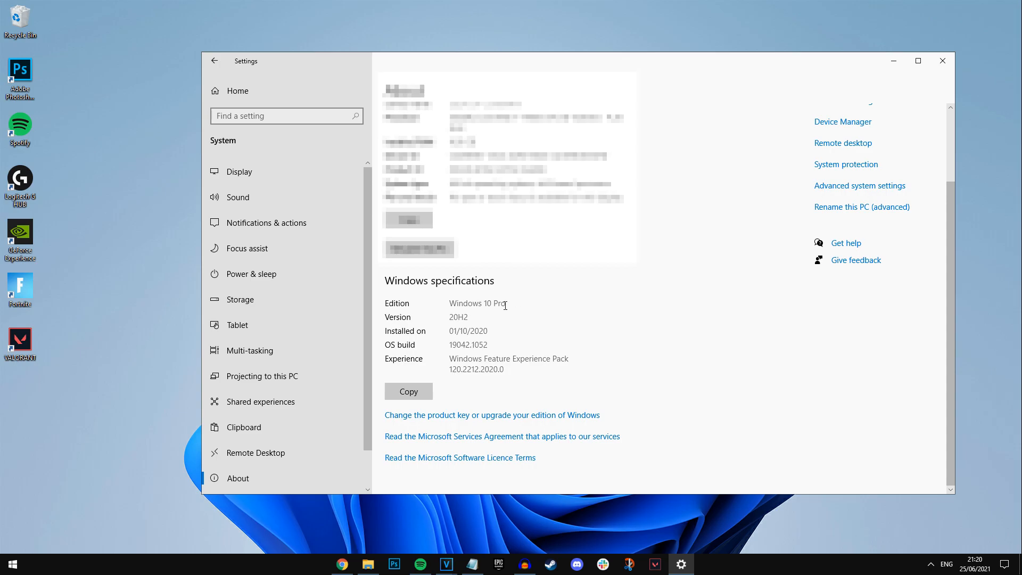
mouse_move(547, 312)
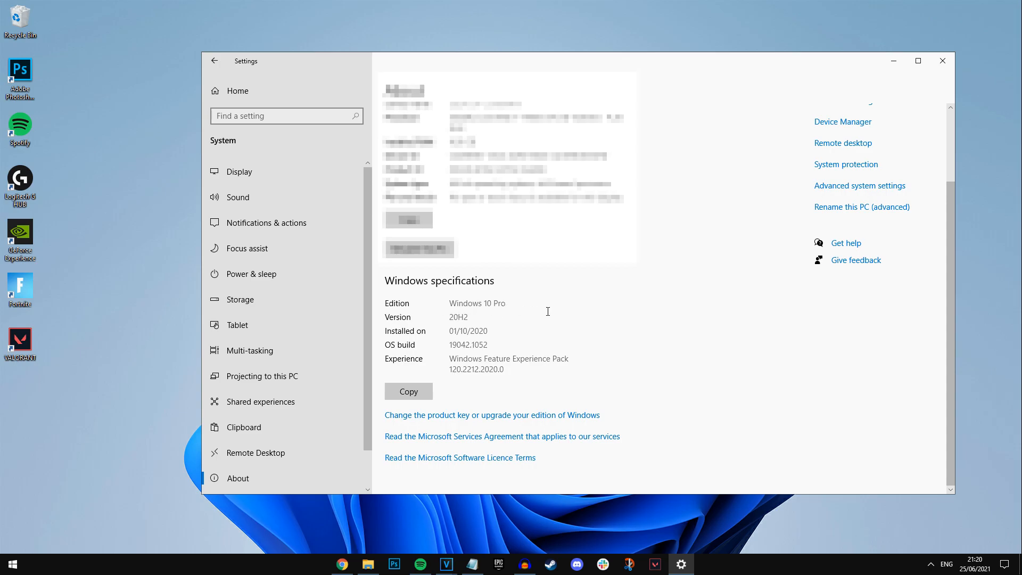
mouse_move(893, 60)
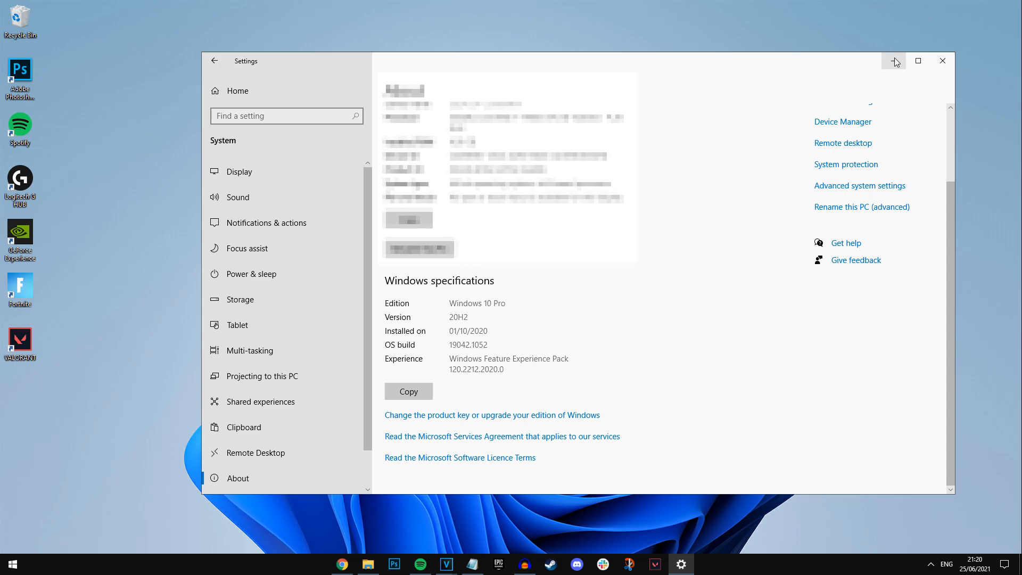
mouse_move(893, 61)
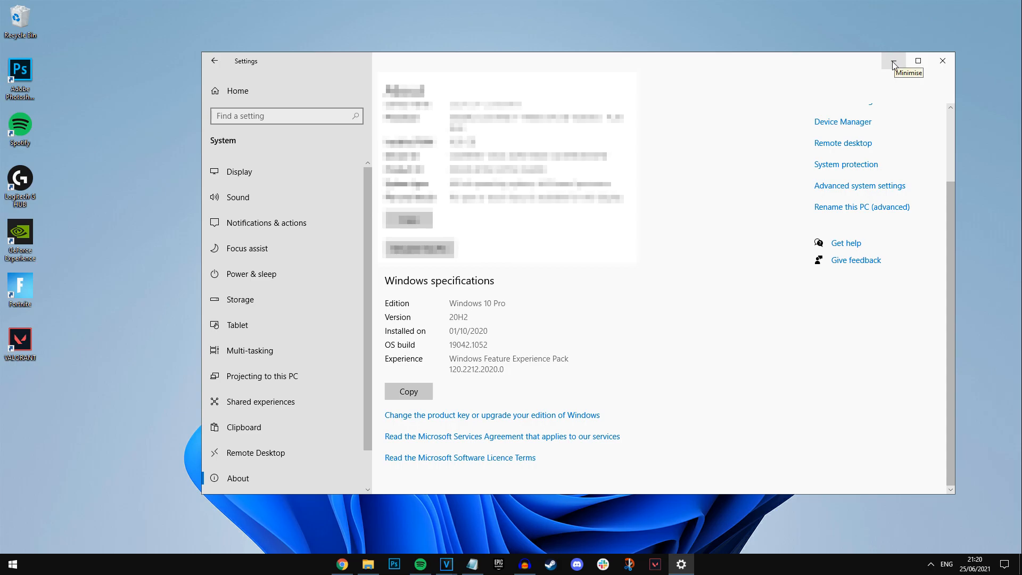
mouse_move(893, 65)
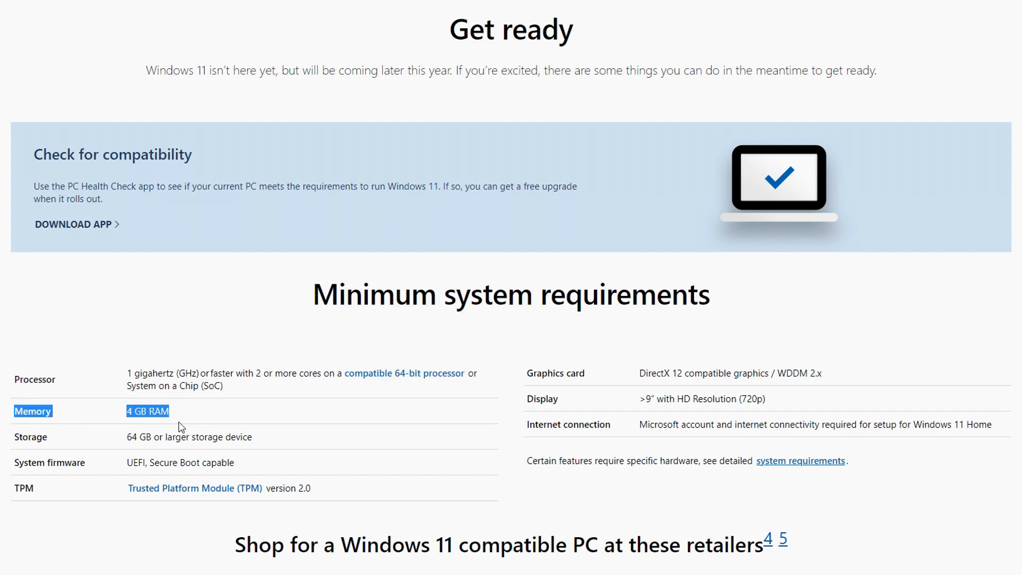
mouse_move(155, 427)
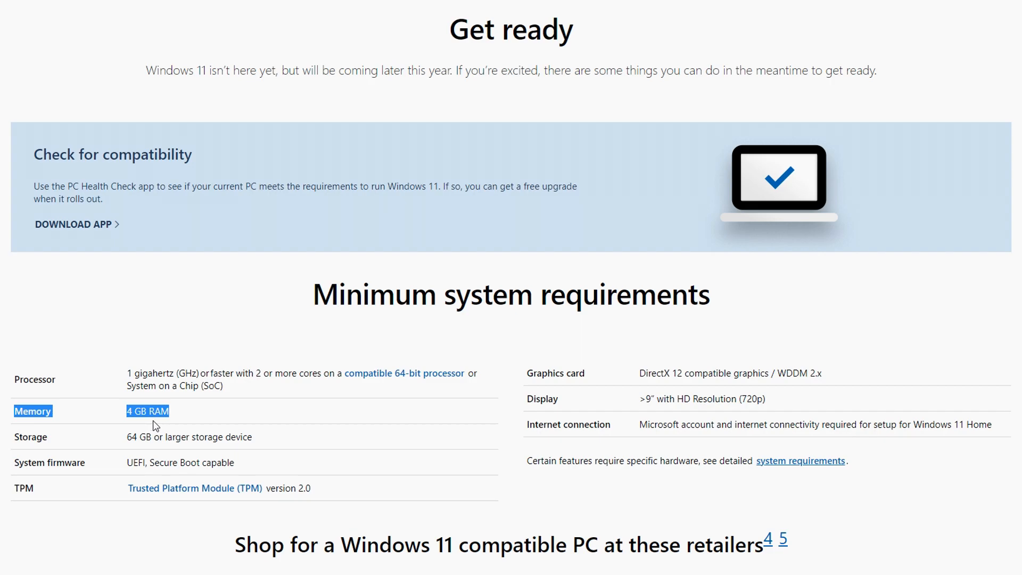
mouse_move(157, 445)
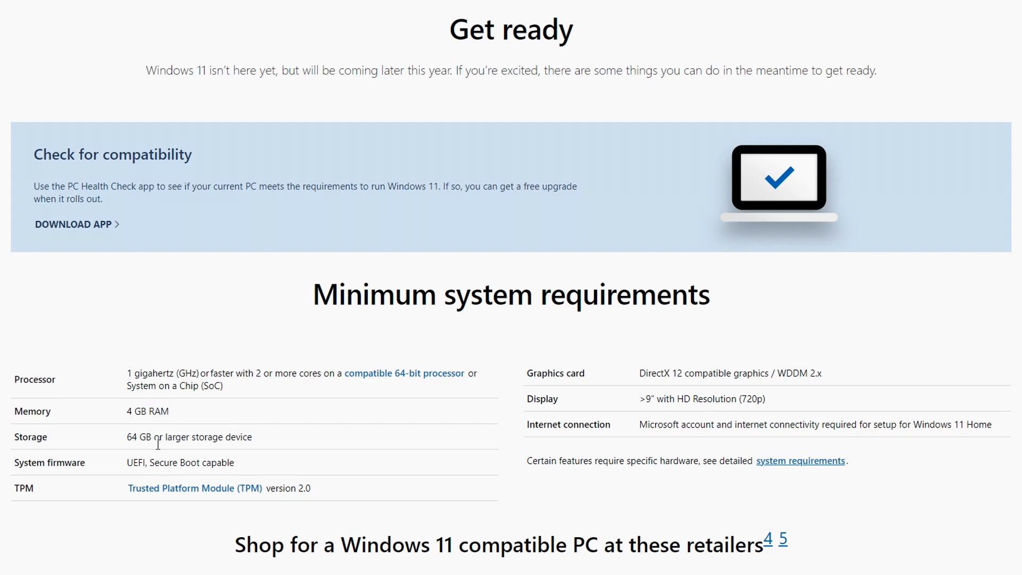
Step: Highlight the 64 GB storage requirement among Windows 11's minimum system requirements
double_click(137, 436)
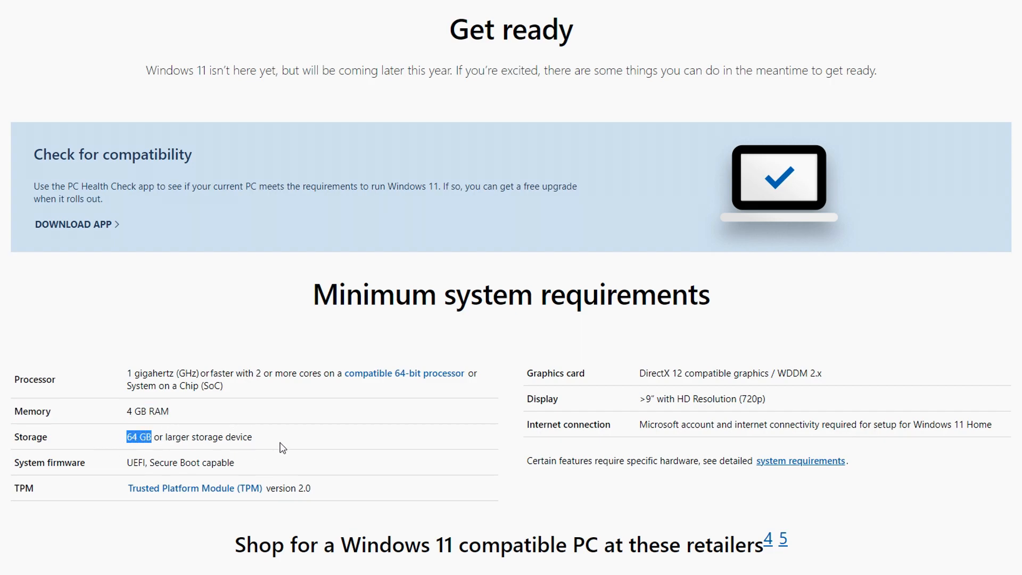
double_click(727, 372)
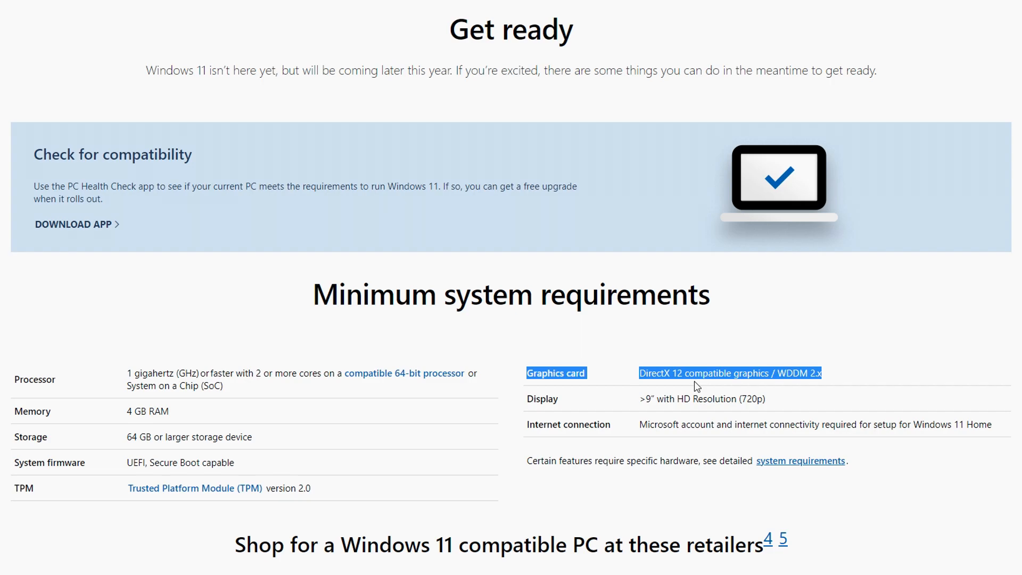
mouse_move(703, 369)
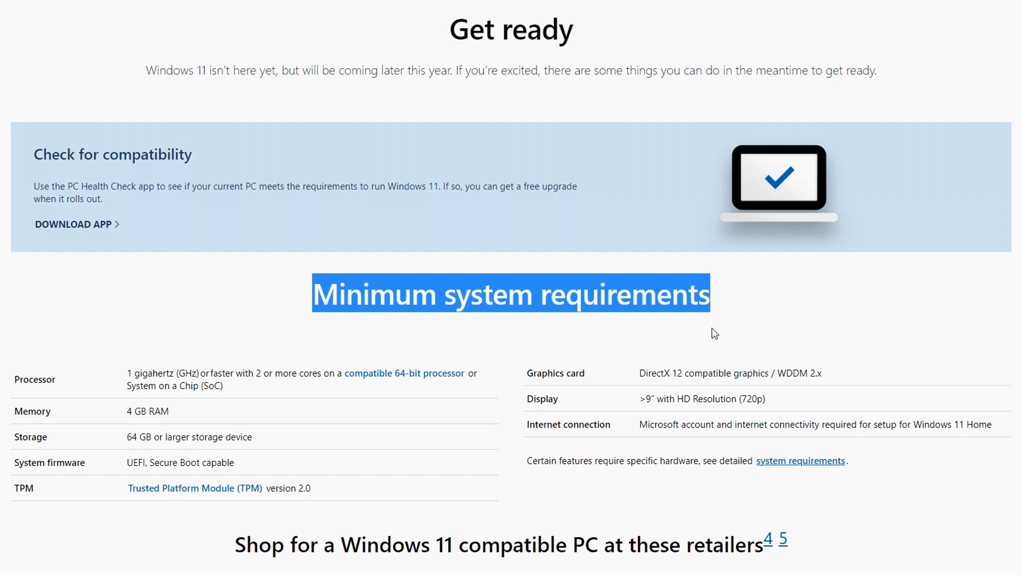
left_click(502, 331)
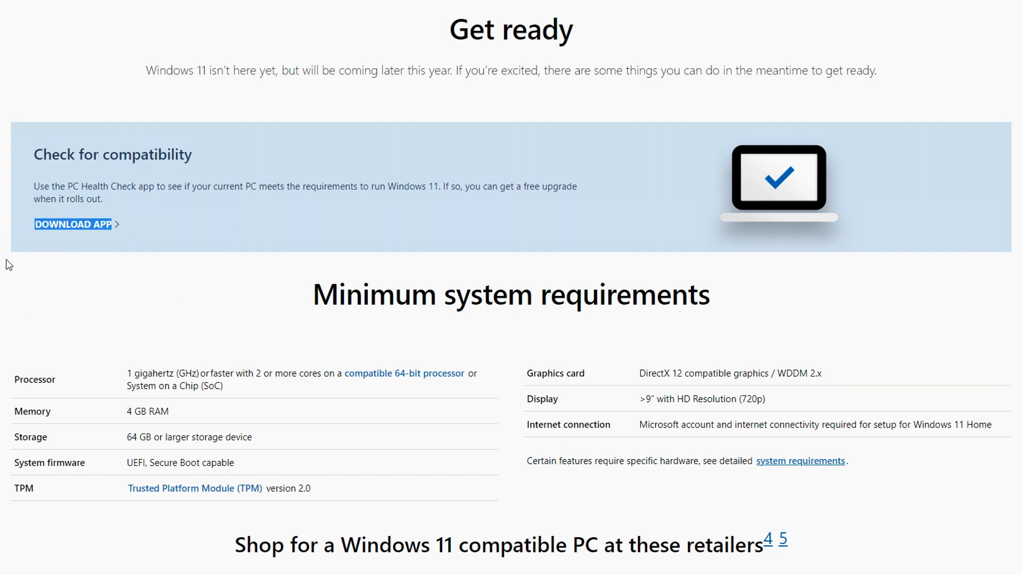
mouse_move(787, 131)
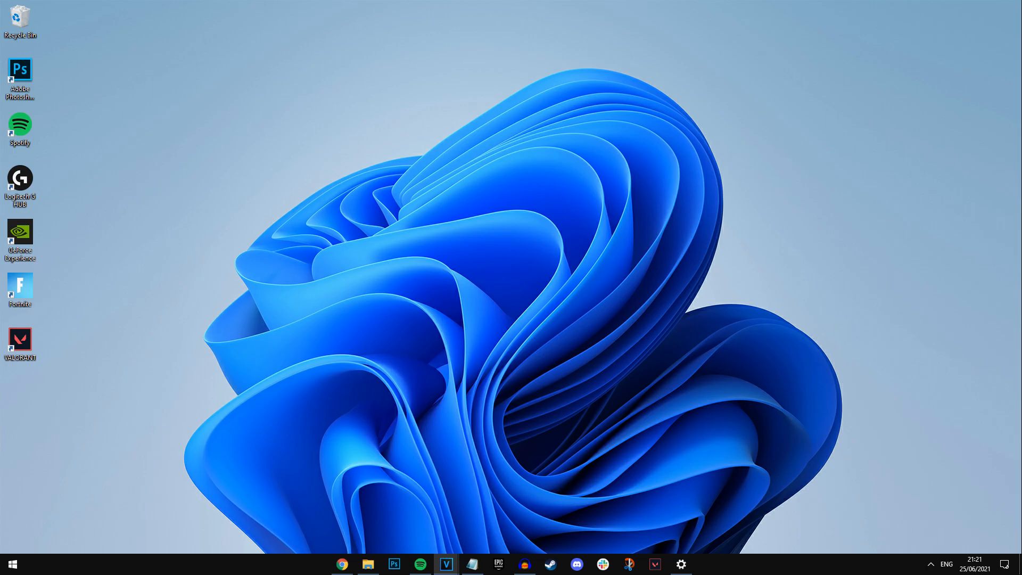
mouse_move(169, 376)
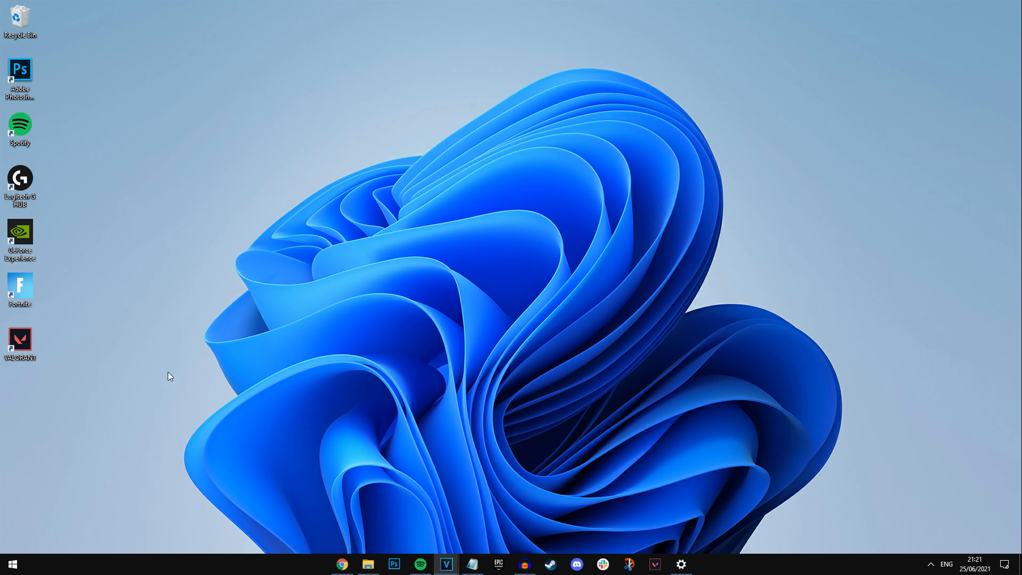
Step: Reopen Settings from the Start menu and search for 'windows'
left_click(12, 564)
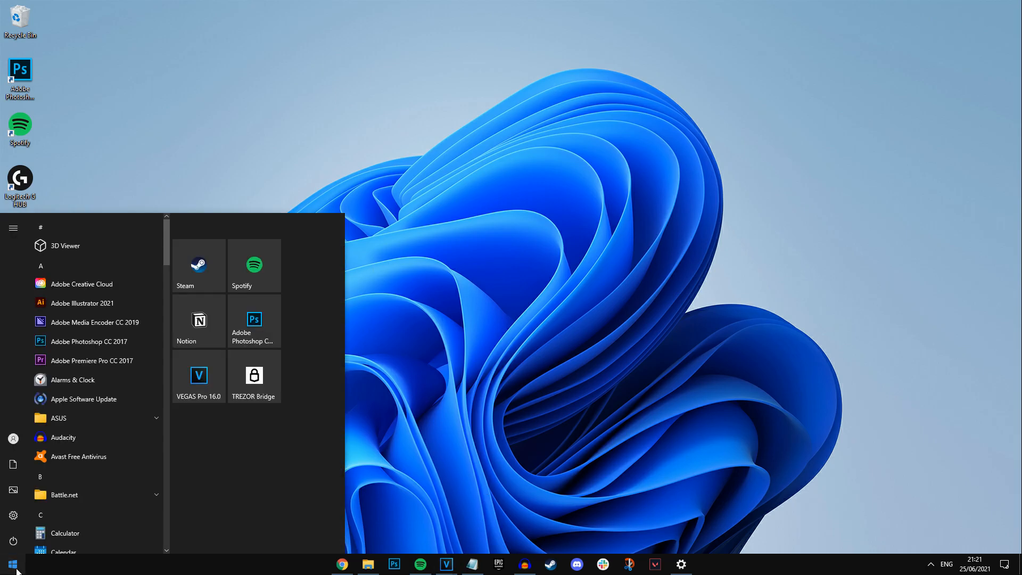
left_click(13, 228)
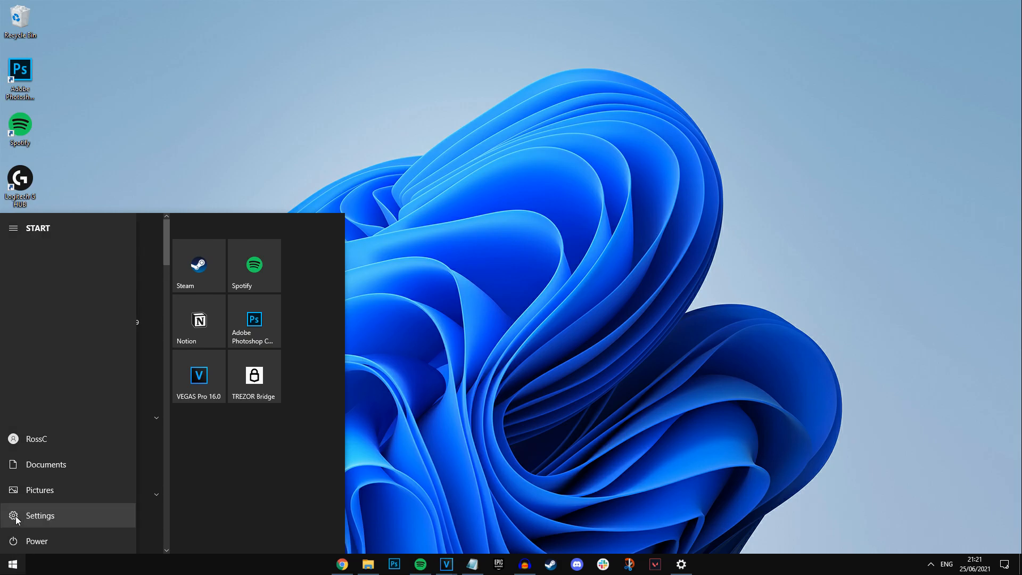
type("windows")
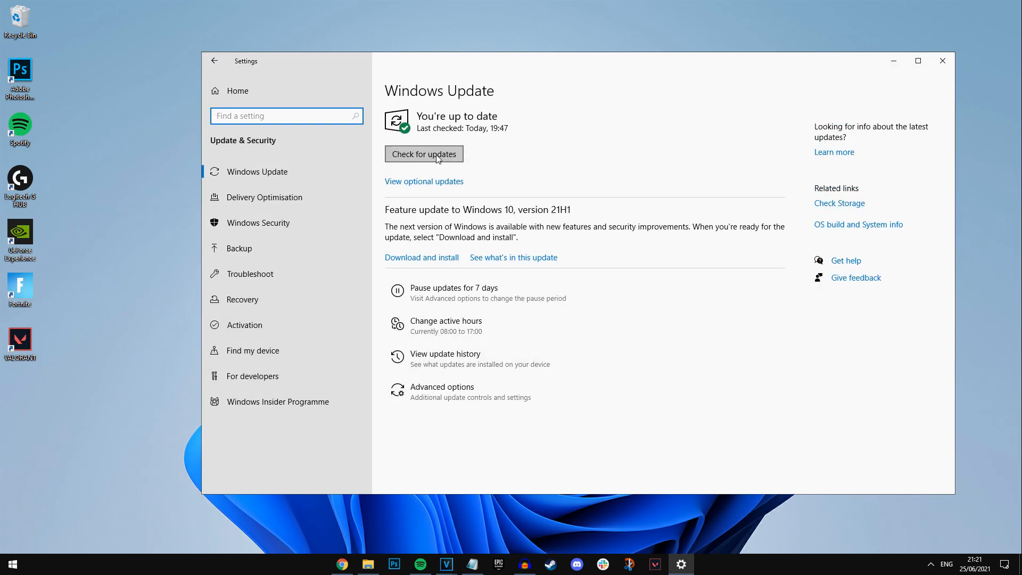
Step: Run Check for updates until Windows Update reports 'You're up to date'
left_click(423, 153)
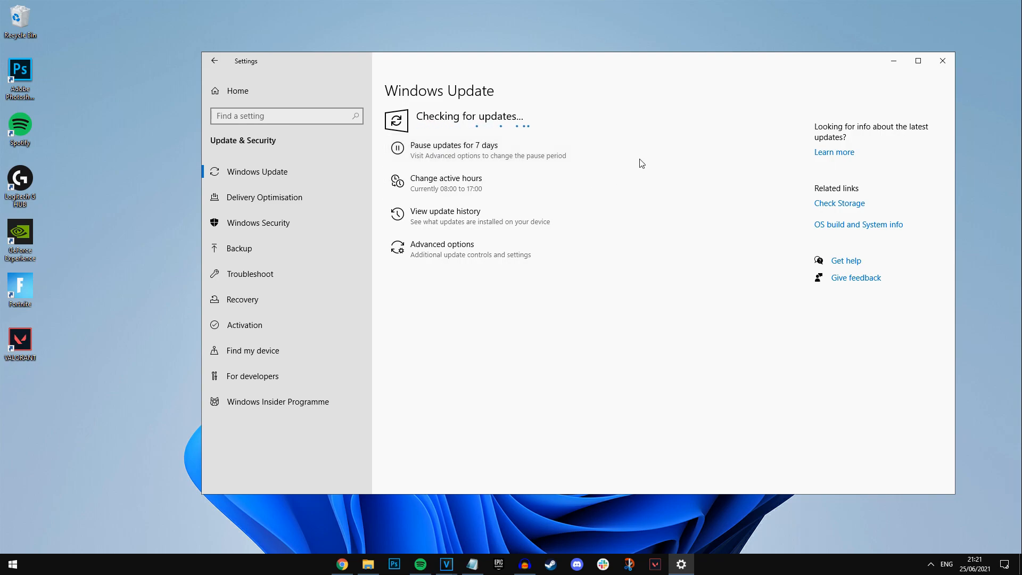
mouse_move(635, 156)
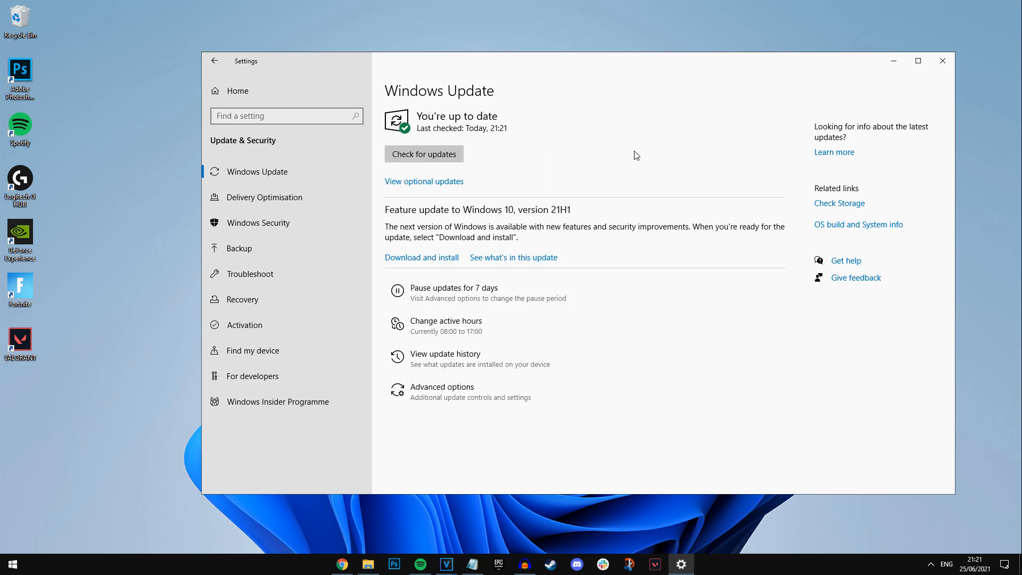
mouse_move(500, 95)
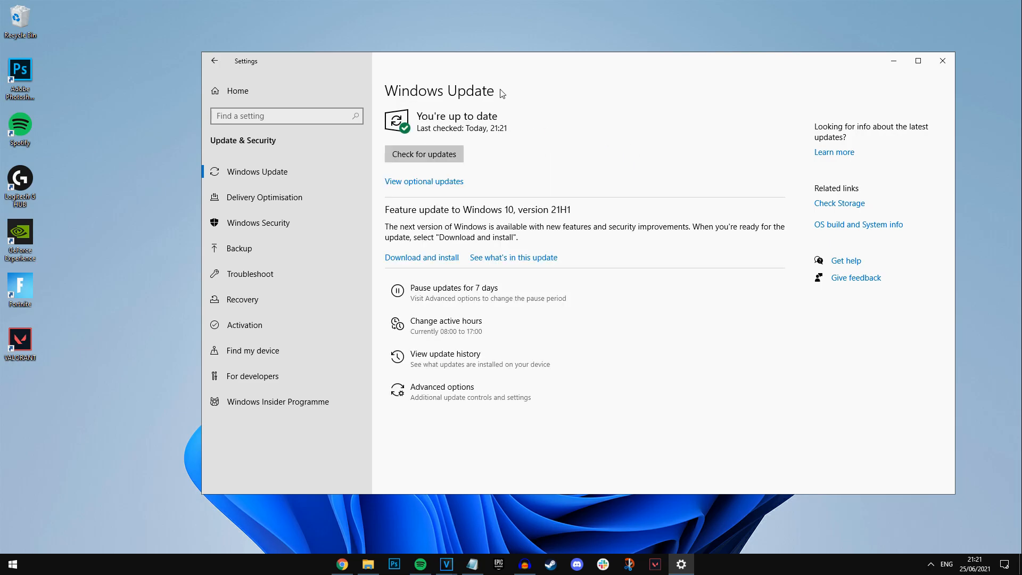
mouse_move(564, 130)
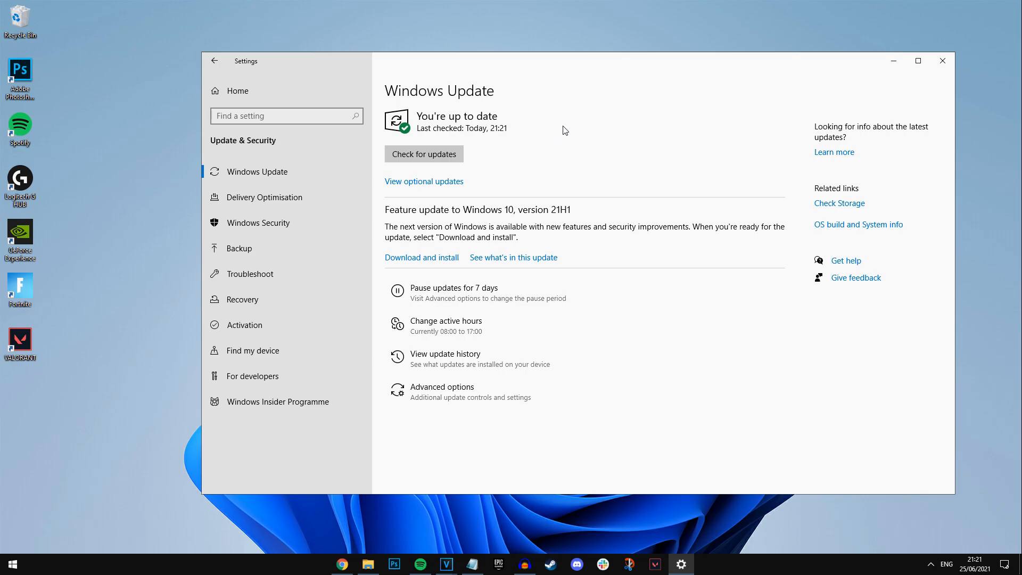